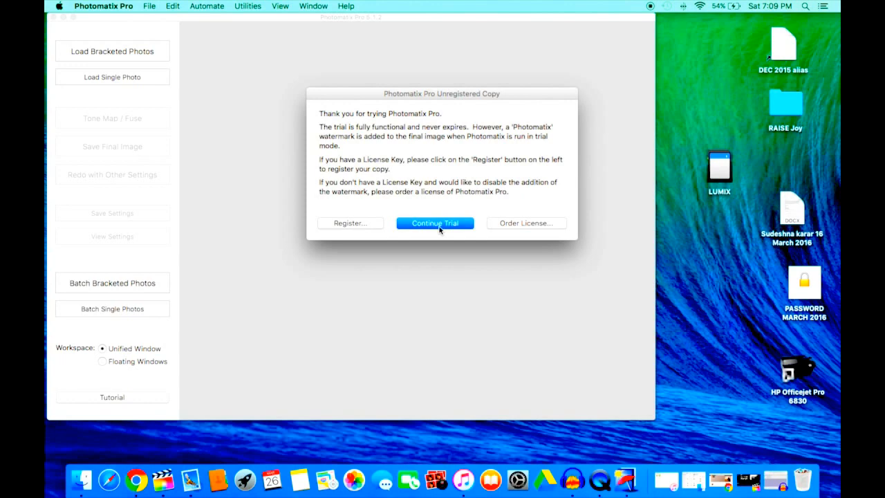
Continue in trial mode and start loading bracketed photos
{"action": "left_click", "coordinate": [435, 222]}
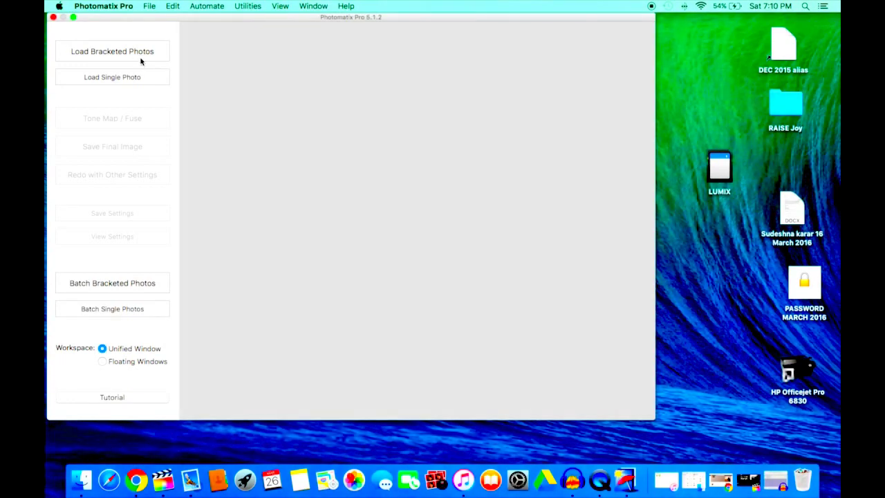
{"action": "left_click", "coordinate": [112, 50]}
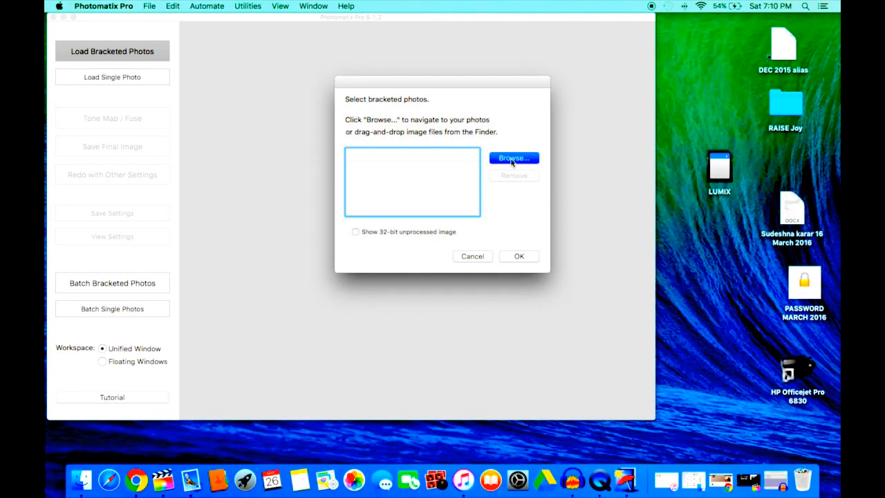
Select P1080695–P1080697.JPG from the 108_PANA folder and confirm them for merging
{"action": "left_click", "coordinate": [514, 158]}
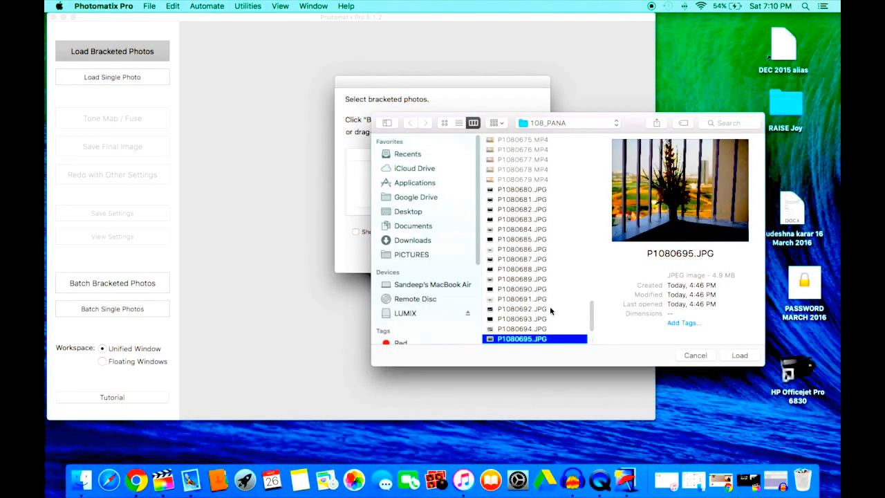
{"action": "scroll", "scroll_direction": "down", "scroll_amount": 3}
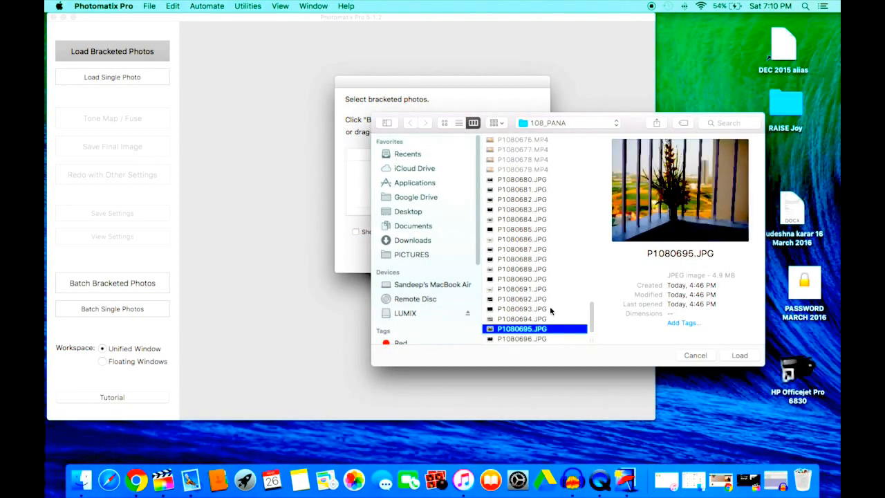
{"action": "scroll", "scroll_direction": "down", "scroll_amount": 3}
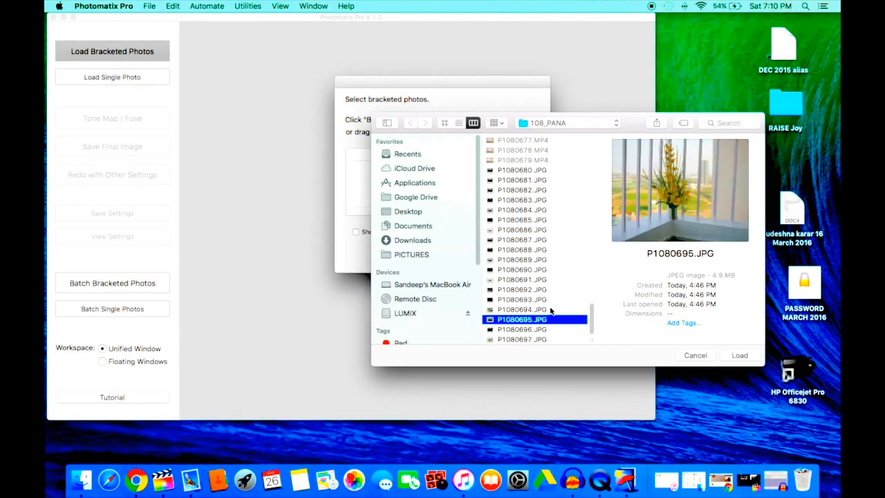
{"action": "left_click", "coordinate": [523, 339]}
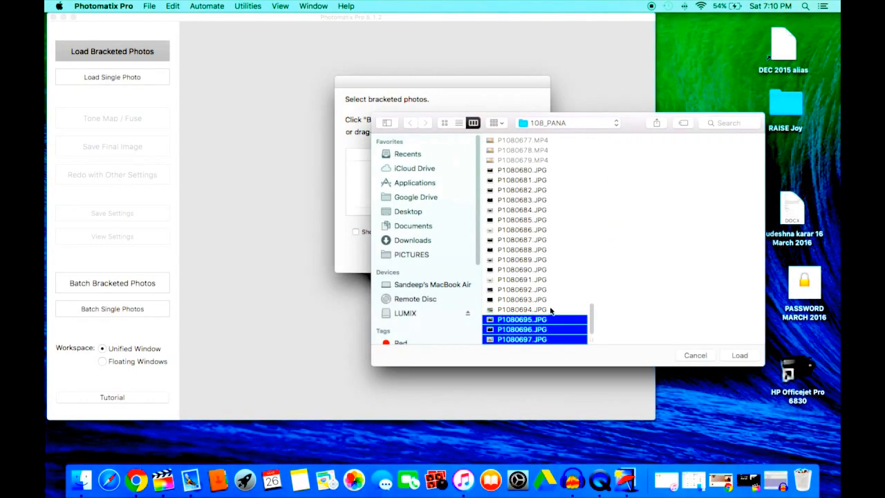
{"action": "left_click", "coordinate": [739, 354]}
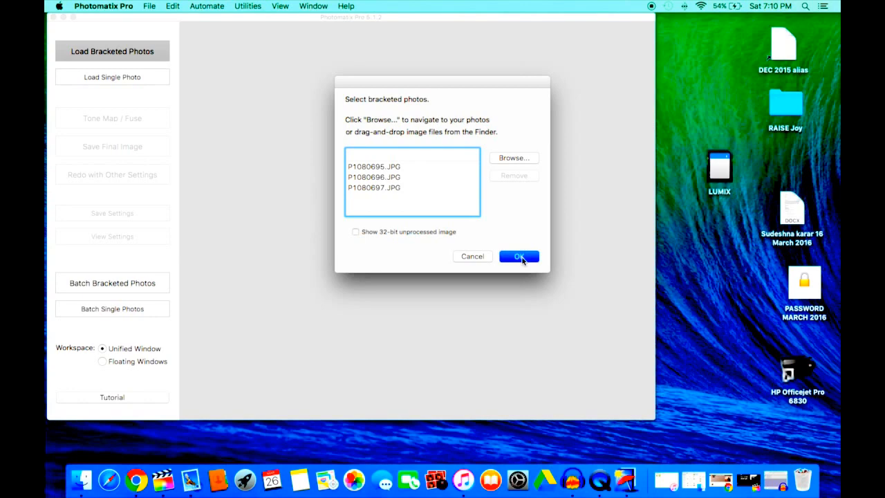
{"action": "left_click", "coordinate": [520, 256]}
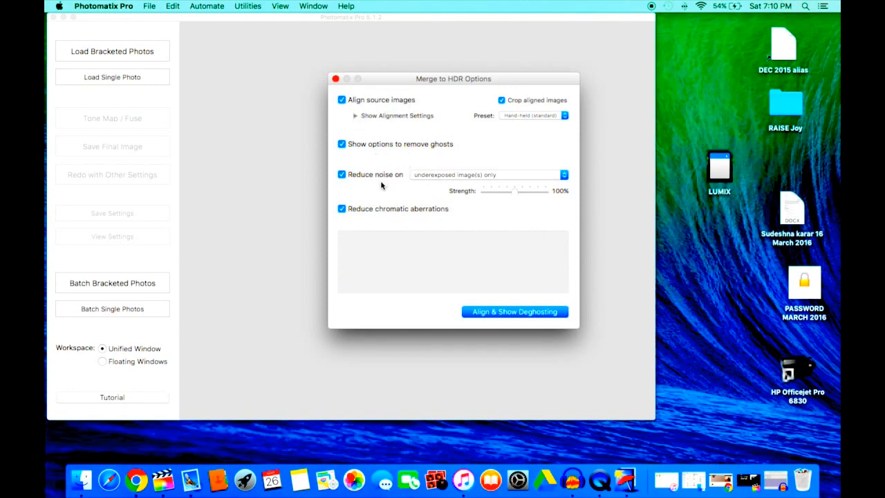
{"action": "mouse_move", "coordinate": [481, 235]}
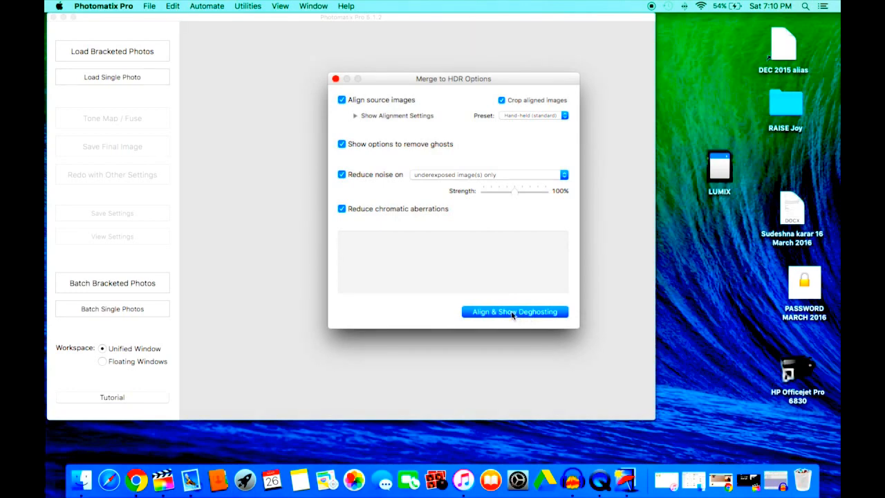
Merge the exposures with alignment and noise reduction, showing the deghosting preview
{"action": "left_click", "coordinate": [515, 311]}
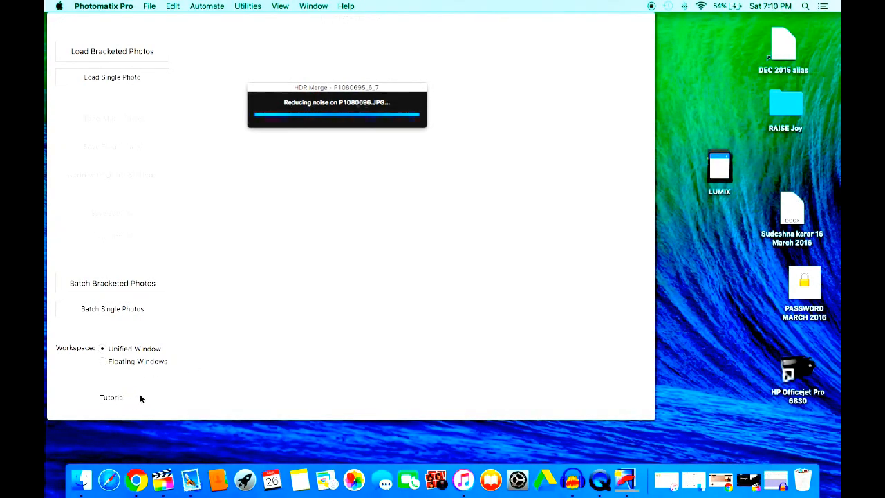
{"action": "mouse_move", "coordinate": [434, 69]}
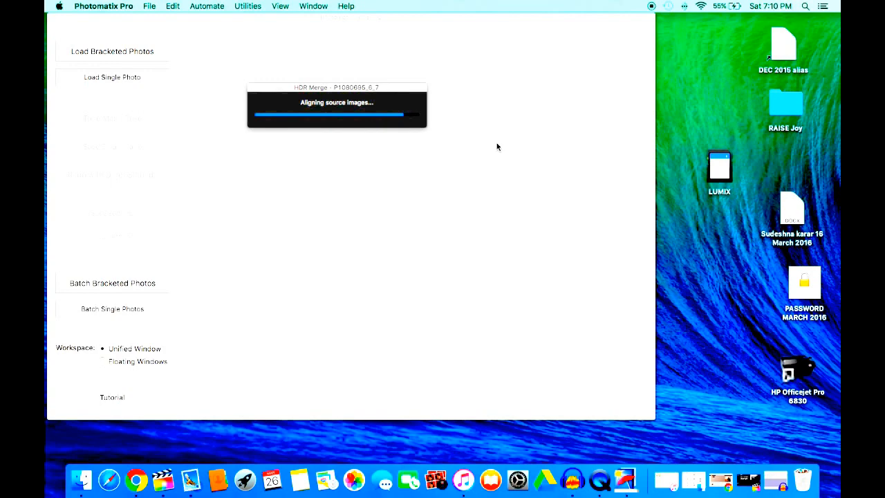
{"action": "mouse_move", "coordinate": [306, 153]}
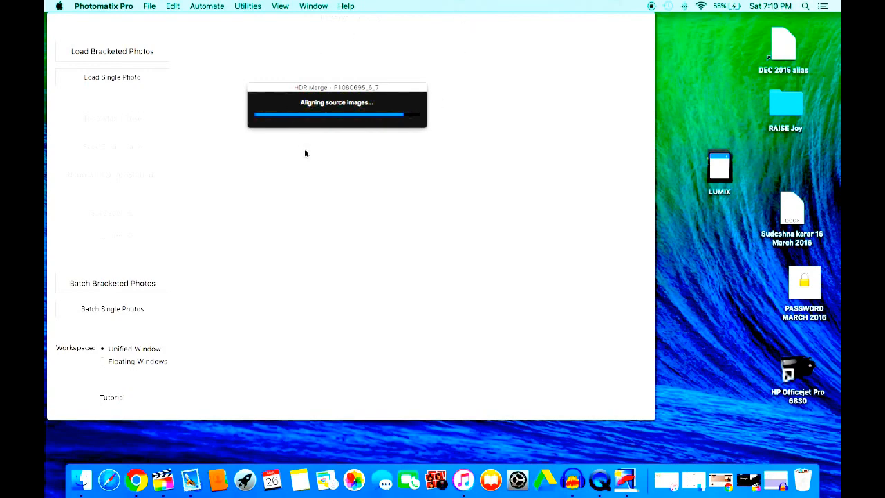
{"action": "mouse_move", "coordinate": [330, 122]}
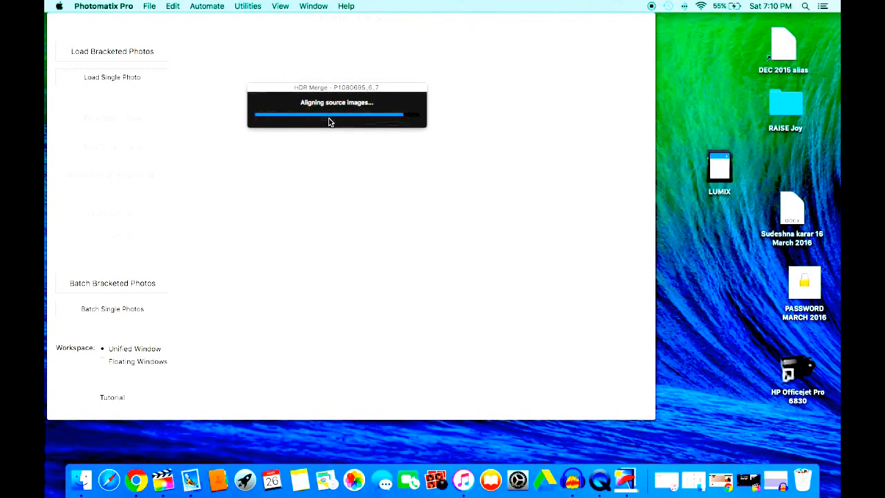
{"action": "mouse_move", "coordinate": [308, 113]}
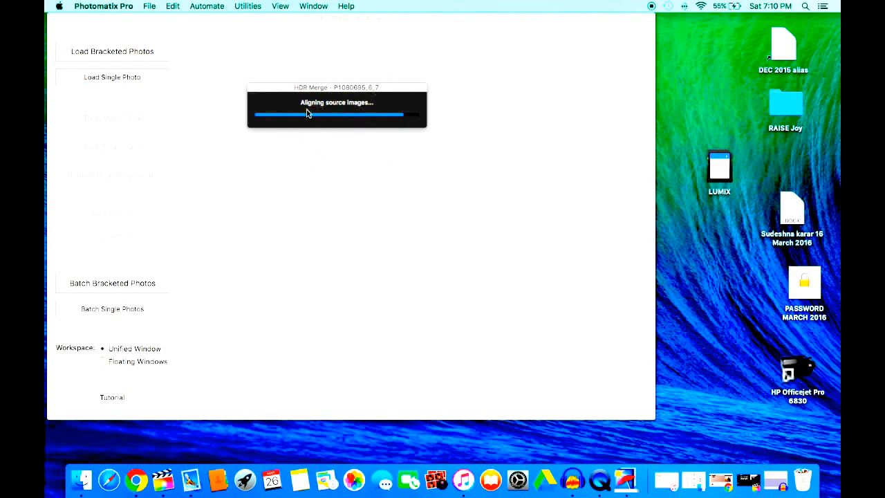
{"action": "mouse_move", "coordinate": [452, 175]}
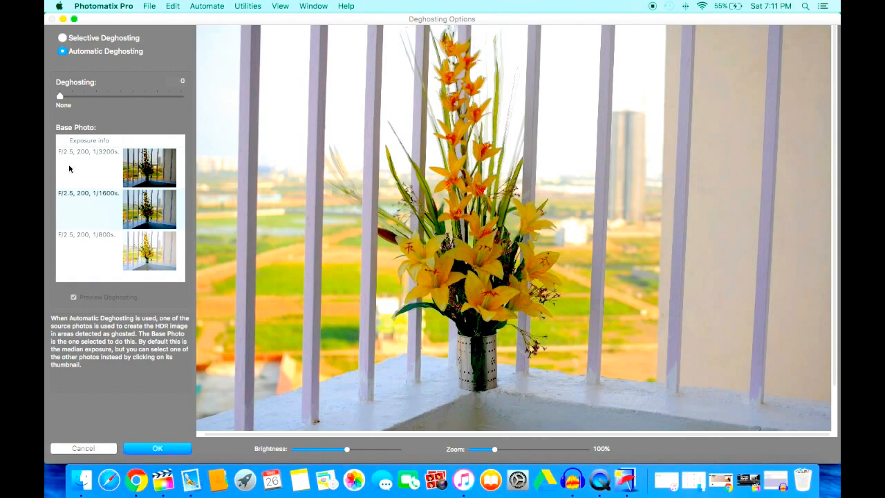
{"action": "mouse_move", "coordinate": [72, 243]}
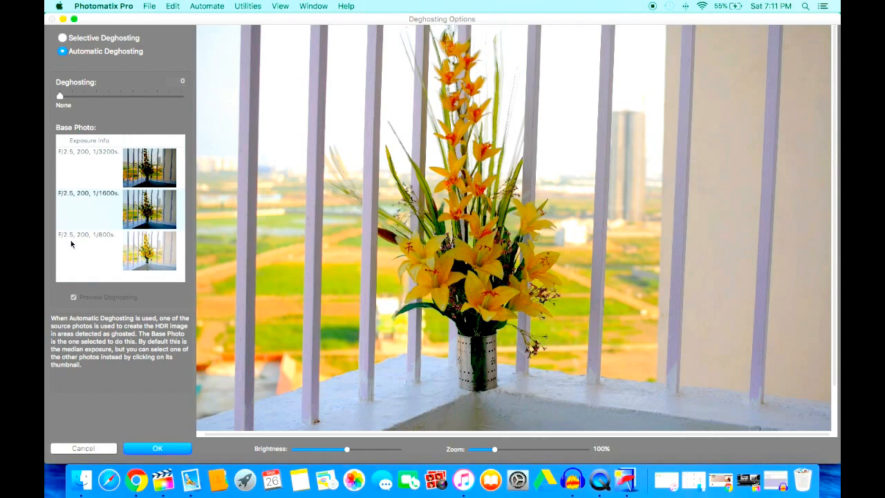
{"action": "mouse_move", "coordinate": [81, 240]}
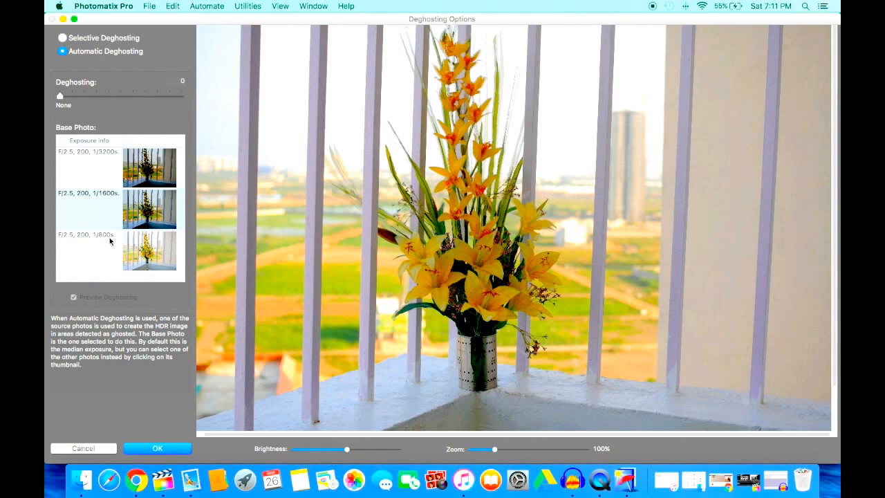
{"action": "mouse_move", "coordinate": [104, 241]}
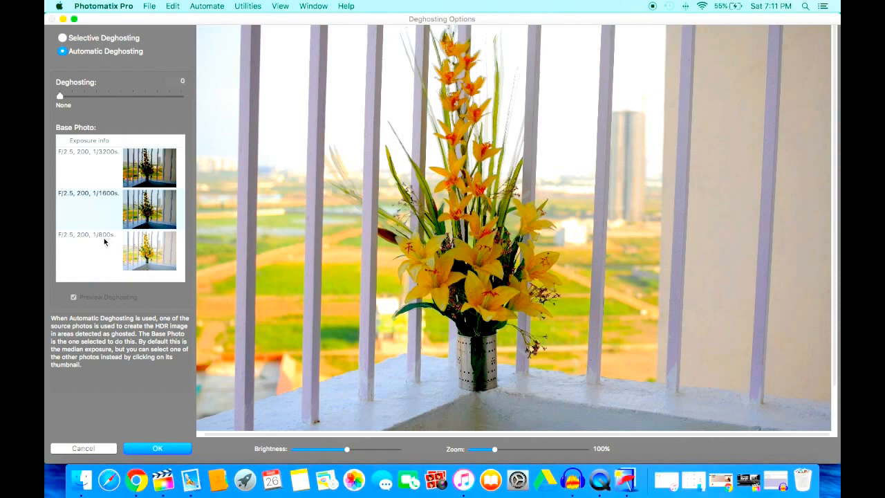
{"action": "mouse_move", "coordinate": [107, 170]}
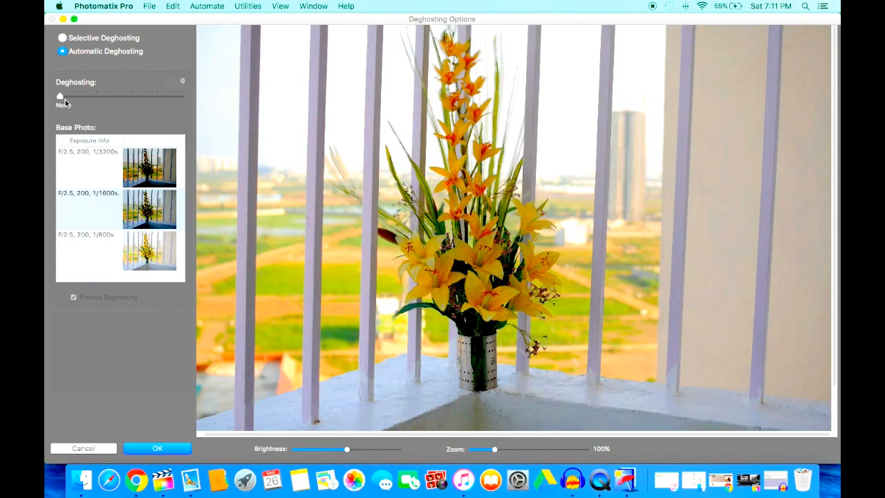
Set Automatic Deghosting strength to 86 (Very Strong) and confirm the merge
{"action": "left_click_drag", "start_coordinate": [61, 97], "coordinate": [131, 97]}
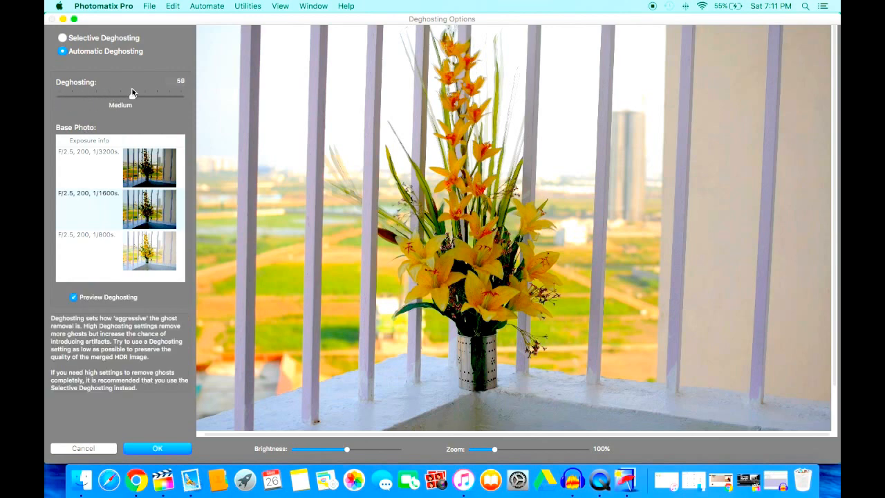
{"action": "left_click_drag", "start_coordinate": [130, 95], "coordinate": [160, 96]}
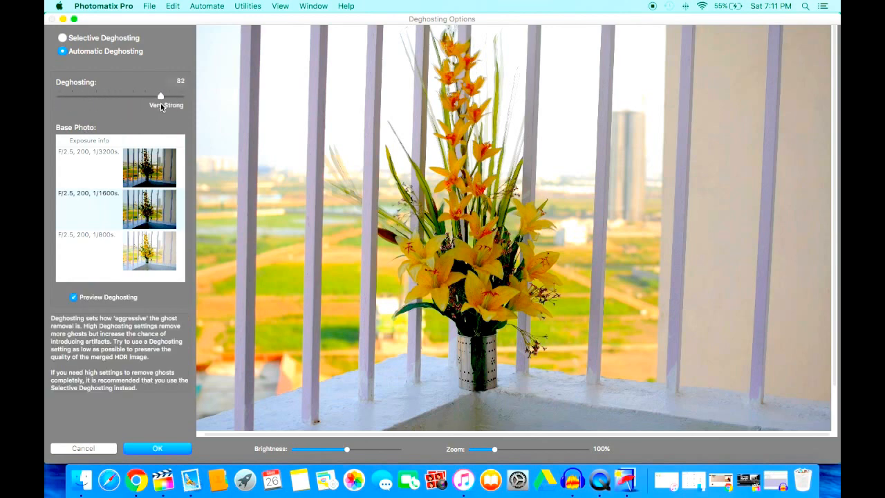
{"action": "mouse_move", "coordinate": [210, 259]}
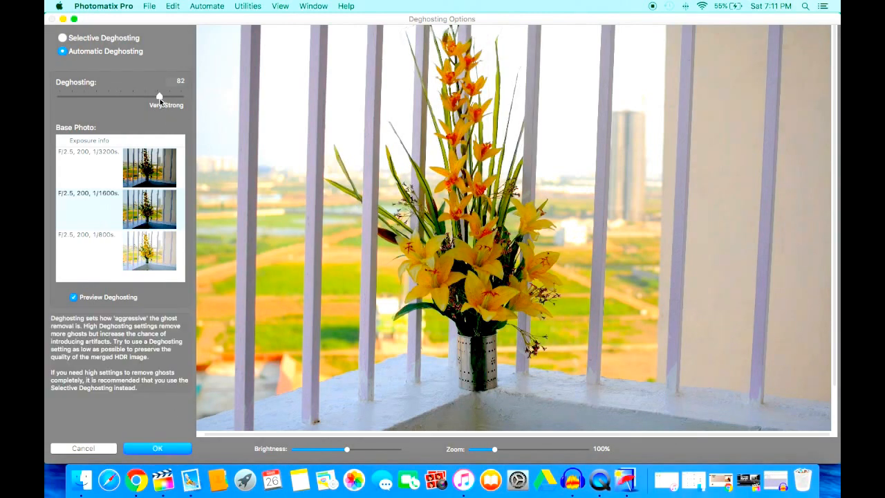
{"action": "left_click_drag", "start_coordinate": [160, 97], "coordinate": [165, 97]}
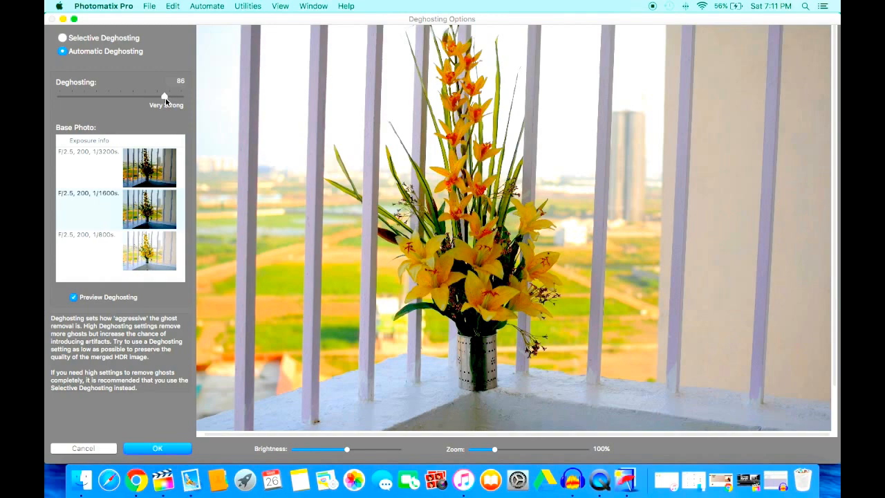
{"action": "left_click", "coordinate": [157, 448]}
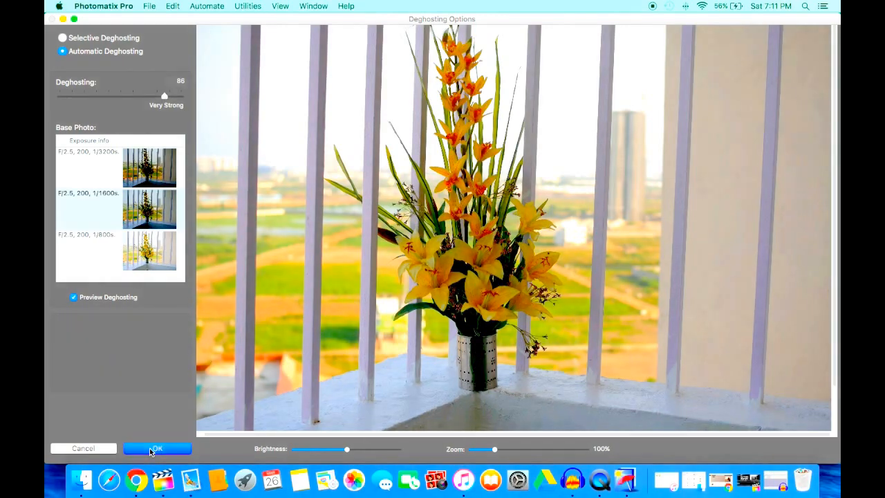
{"action": "left_click", "coordinate": [157, 448]}
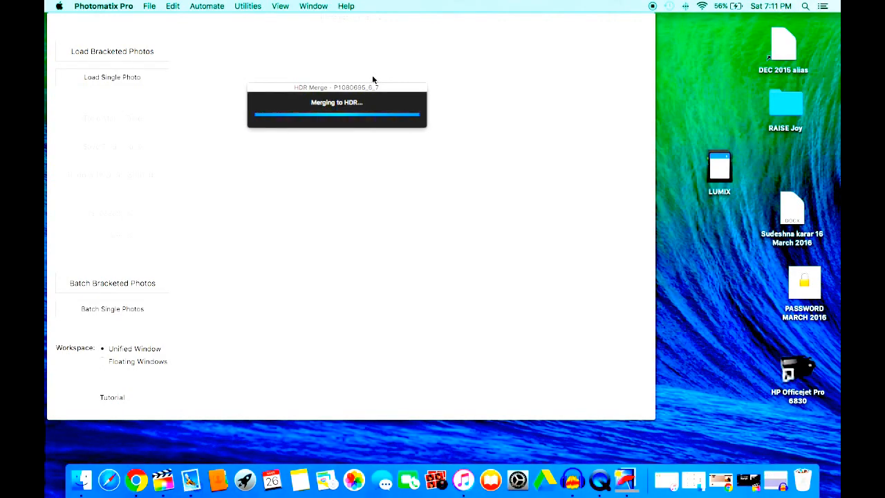
{"action": "mouse_move", "coordinate": [489, 120]}
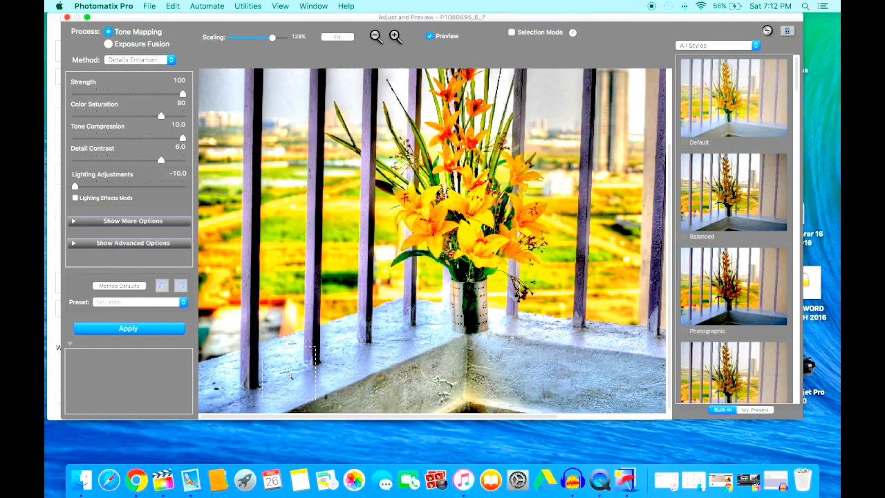
{"action": "left_click", "coordinate": [339, 131]}
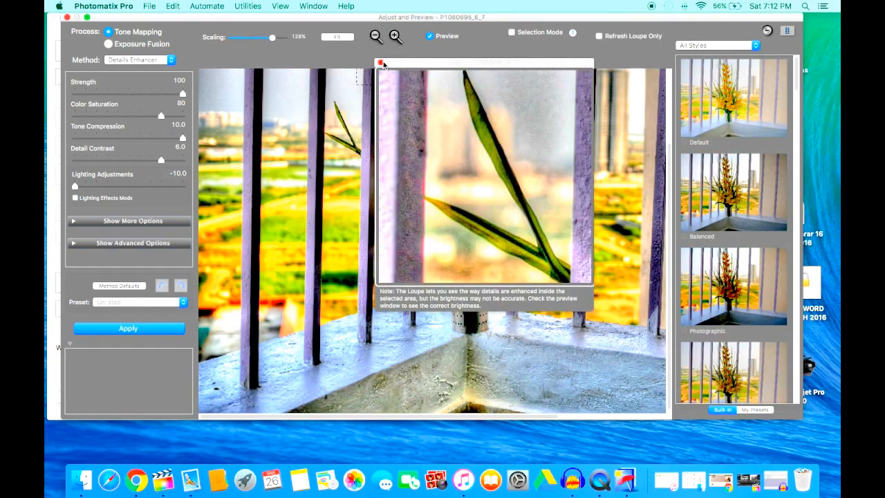
{"action": "left_click", "coordinate": [379, 65]}
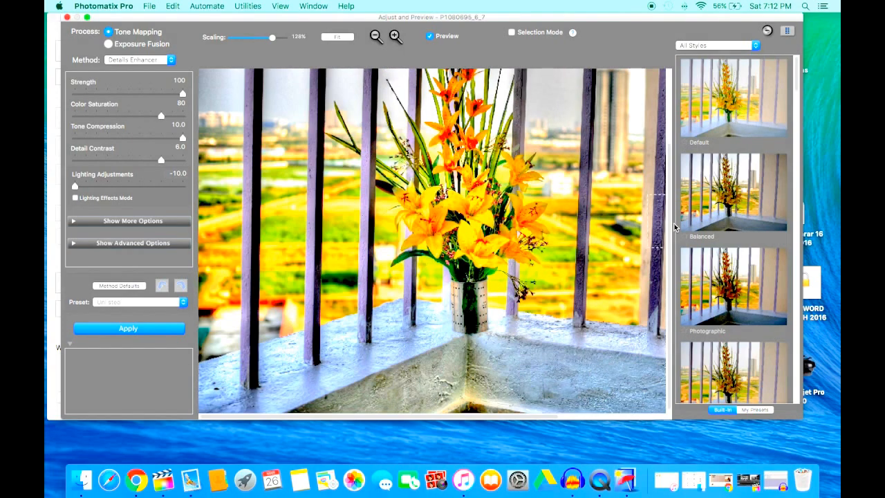
{"action": "scroll", "scroll_direction": "down", "scroll_amount": 3}
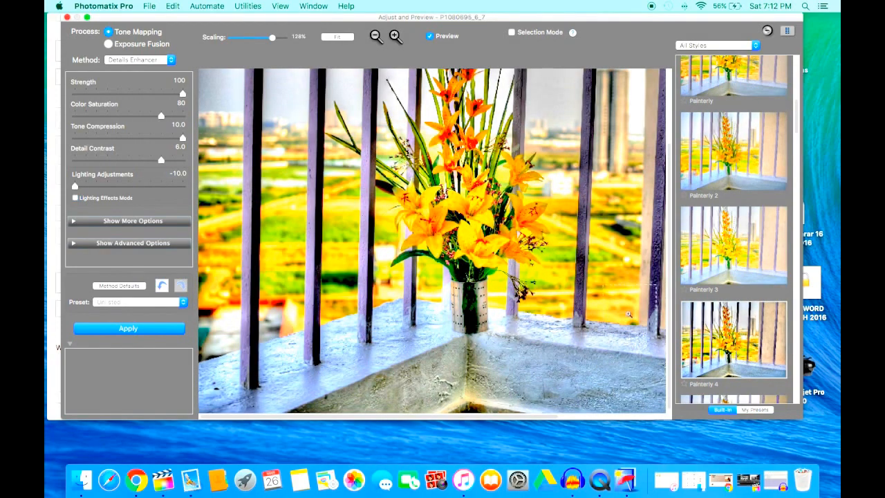
{"action": "scroll", "scroll_direction": "down", "scroll_amount": 3}
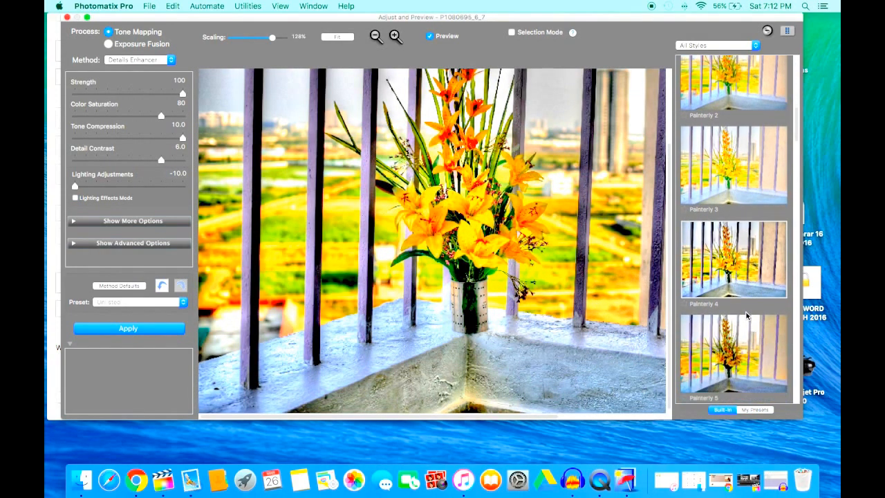
{"action": "scroll", "scroll_direction": "down", "scroll_amount": 3}
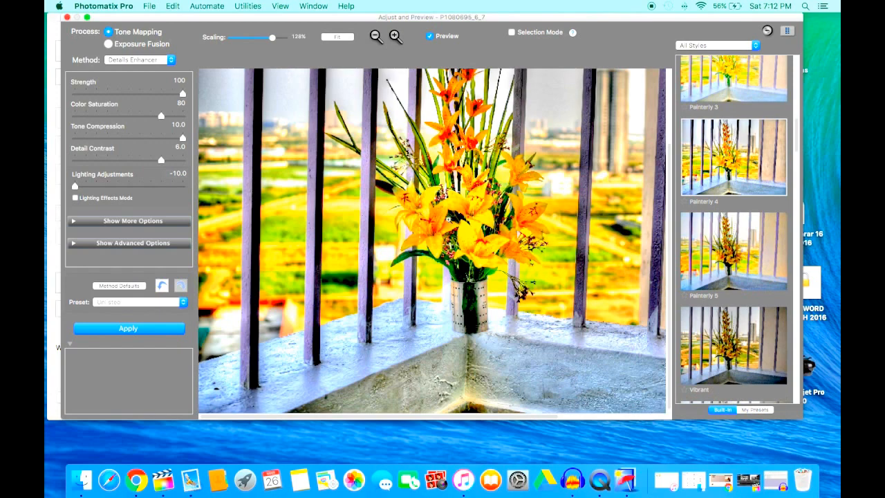
{"action": "scroll", "scroll_direction": "down", "scroll_amount": 3}
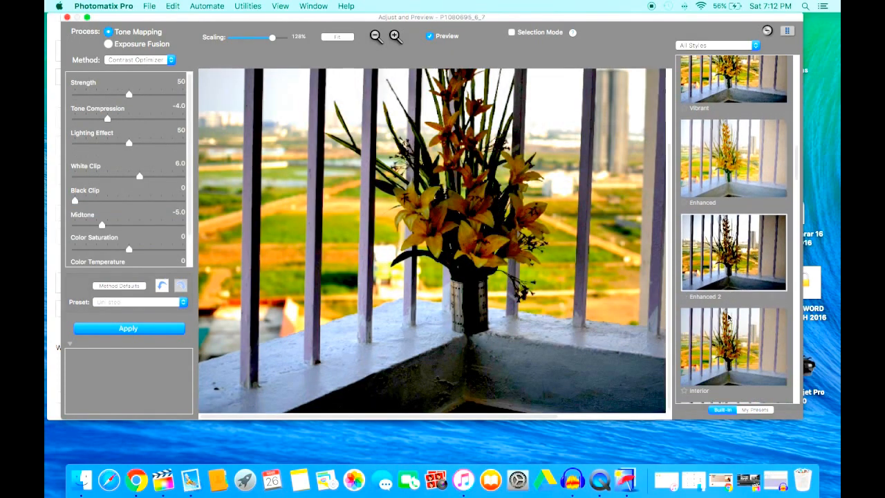
Preview Enhanced 2, Interior 2 and Surreal styles, then apply the Creative preset
{"action": "left_click", "coordinate": [108, 44]}
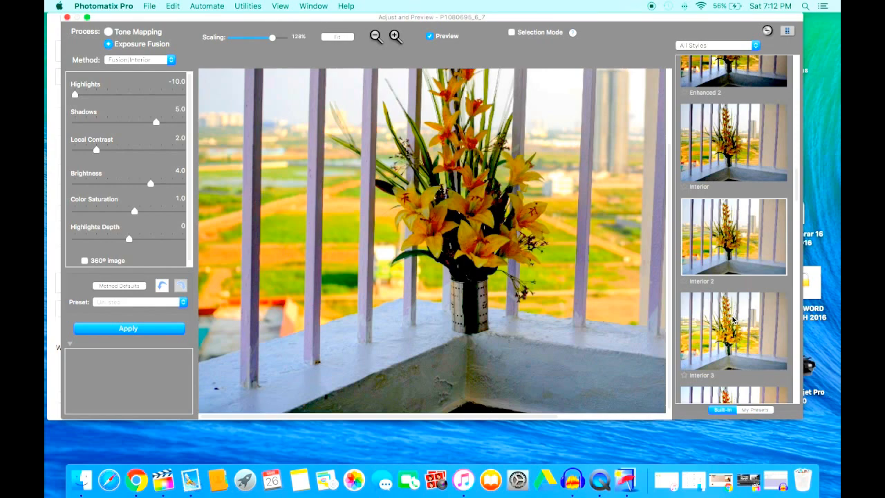
{"action": "left_click", "coordinate": [110, 32]}
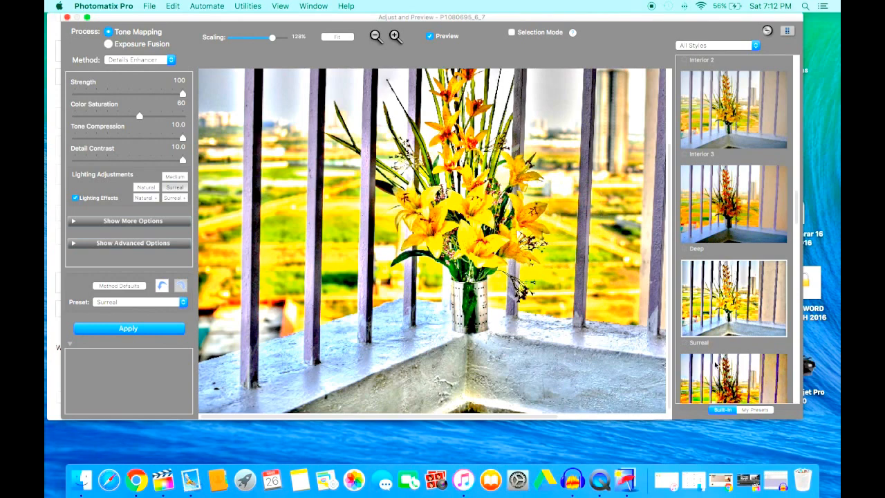
{"action": "left_click", "coordinate": [109, 44]}
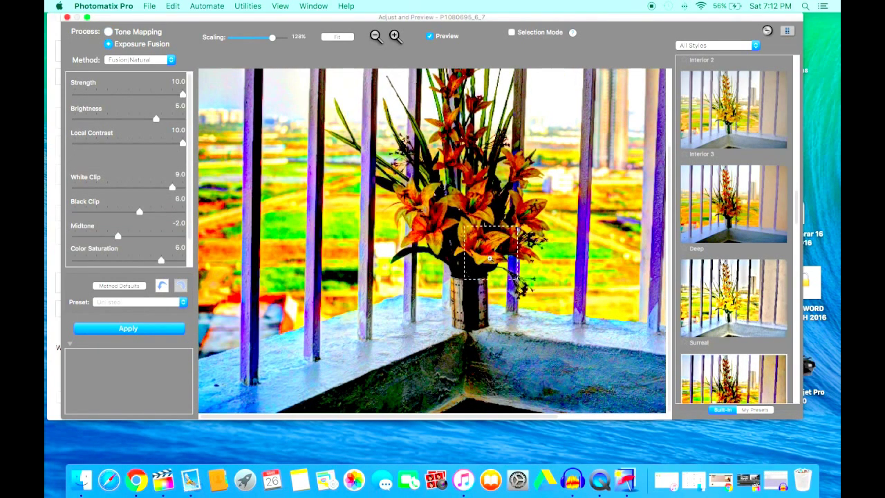
{"action": "left_click", "coordinate": [109, 31]}
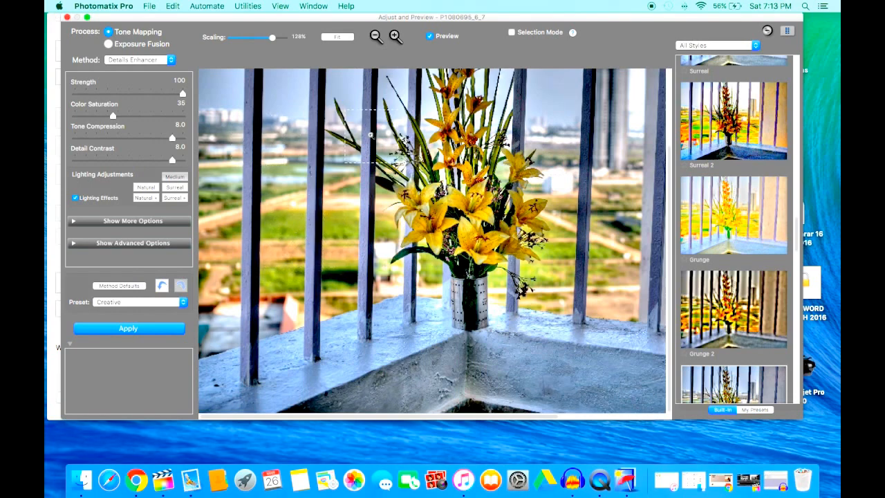
{"action": "left_click", "coordinate": [128, 329]}
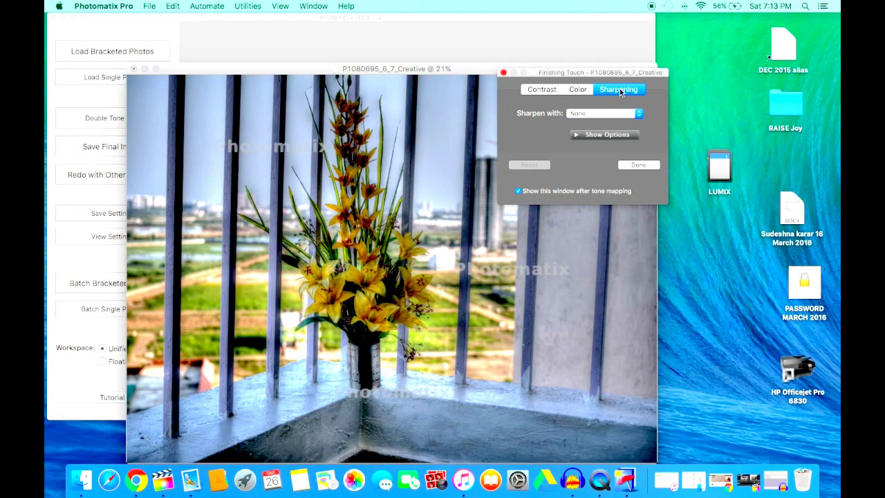
Click Done in the Finishing Touch window
{"action": "left_click", "coordinate": [639, 164]}
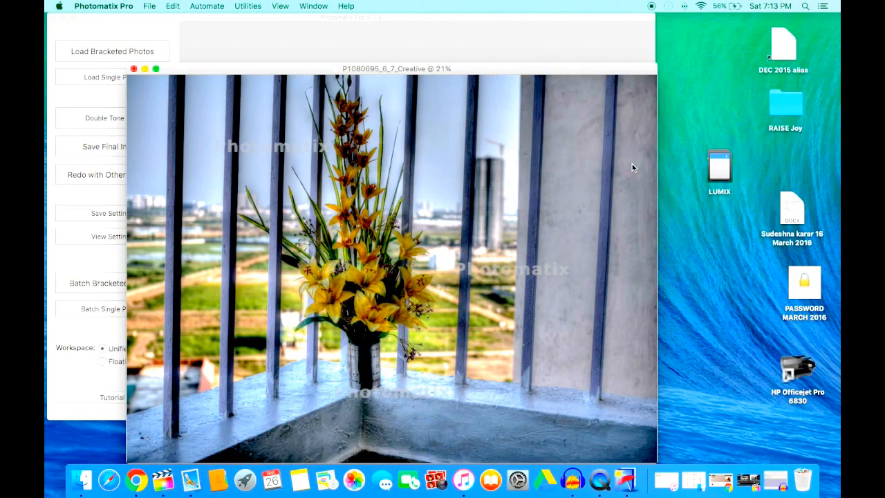
{"action": "mouse_move", "coordinate": [156, 71]}
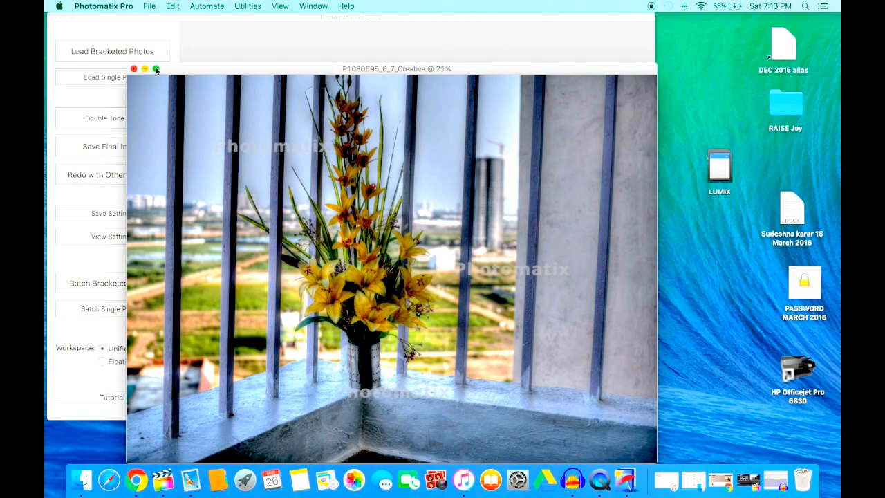